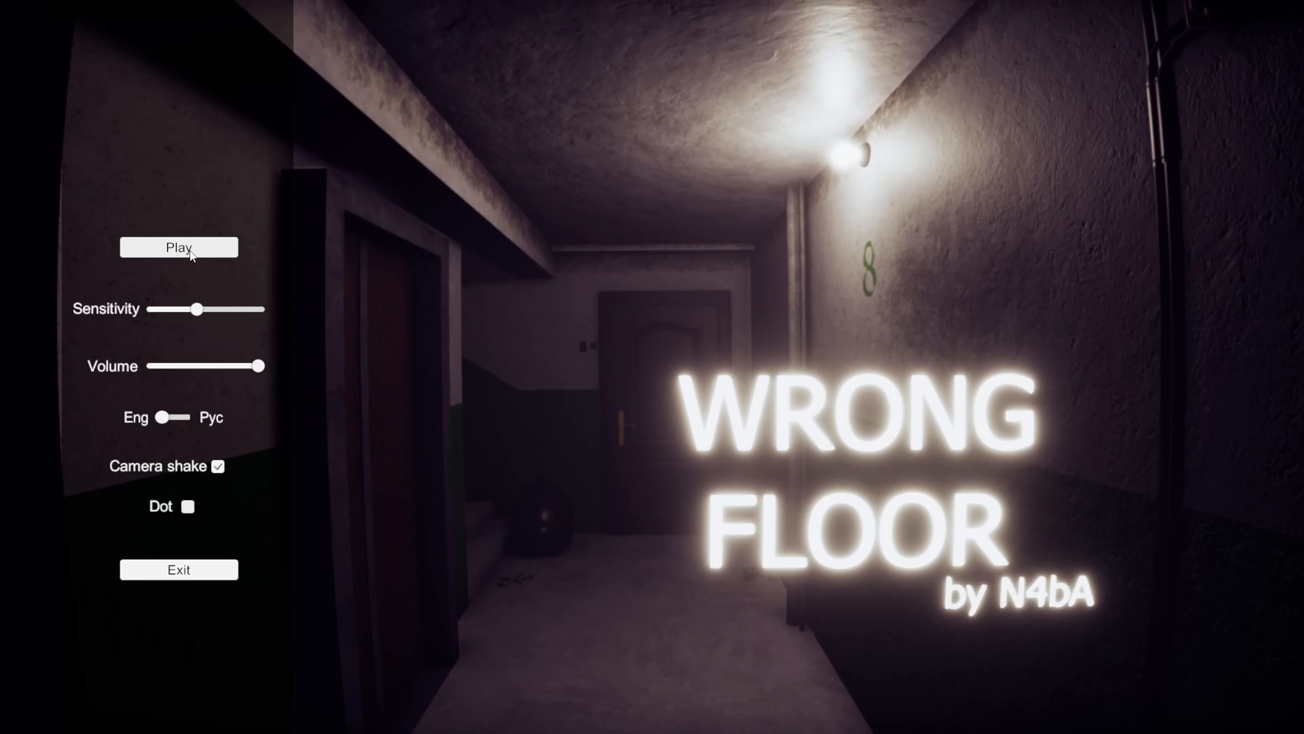
# Finish the final sequence and reach the End screen beside the main menu
pyautogui.click(178, 247)
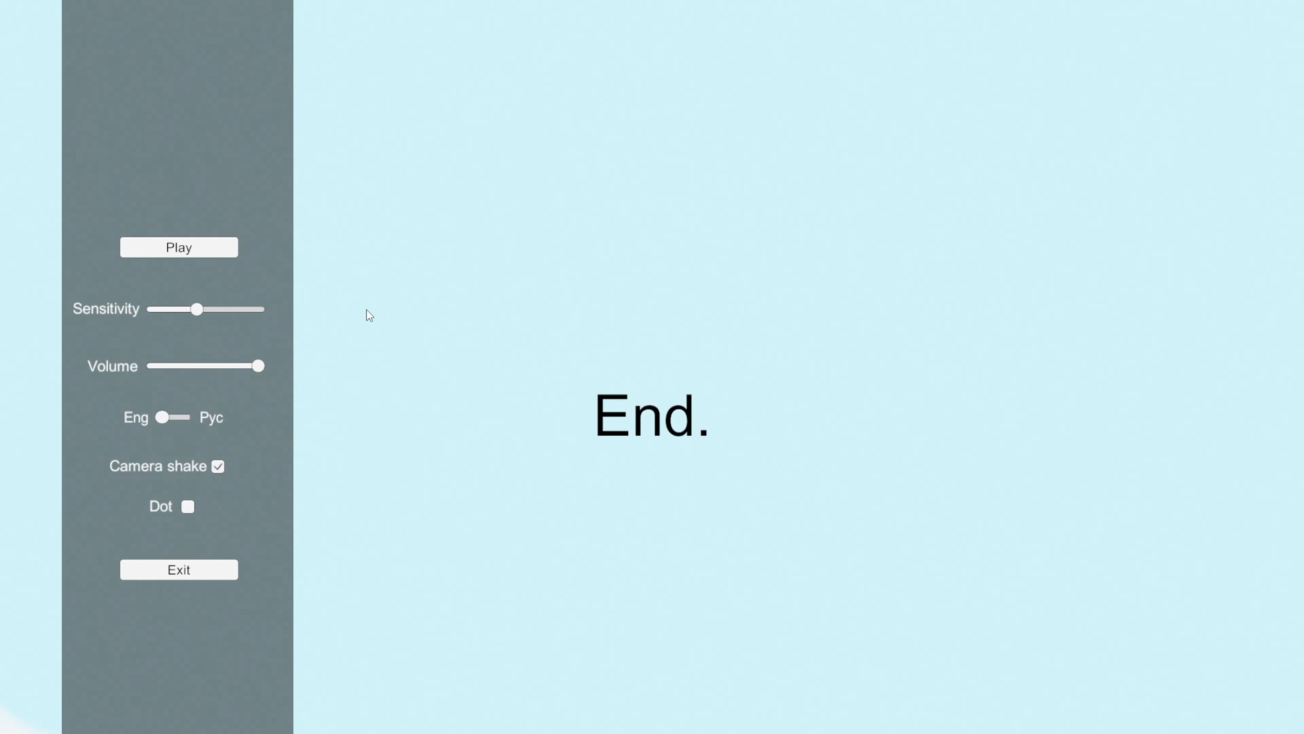
pyautogui.moveTo(653, 372)
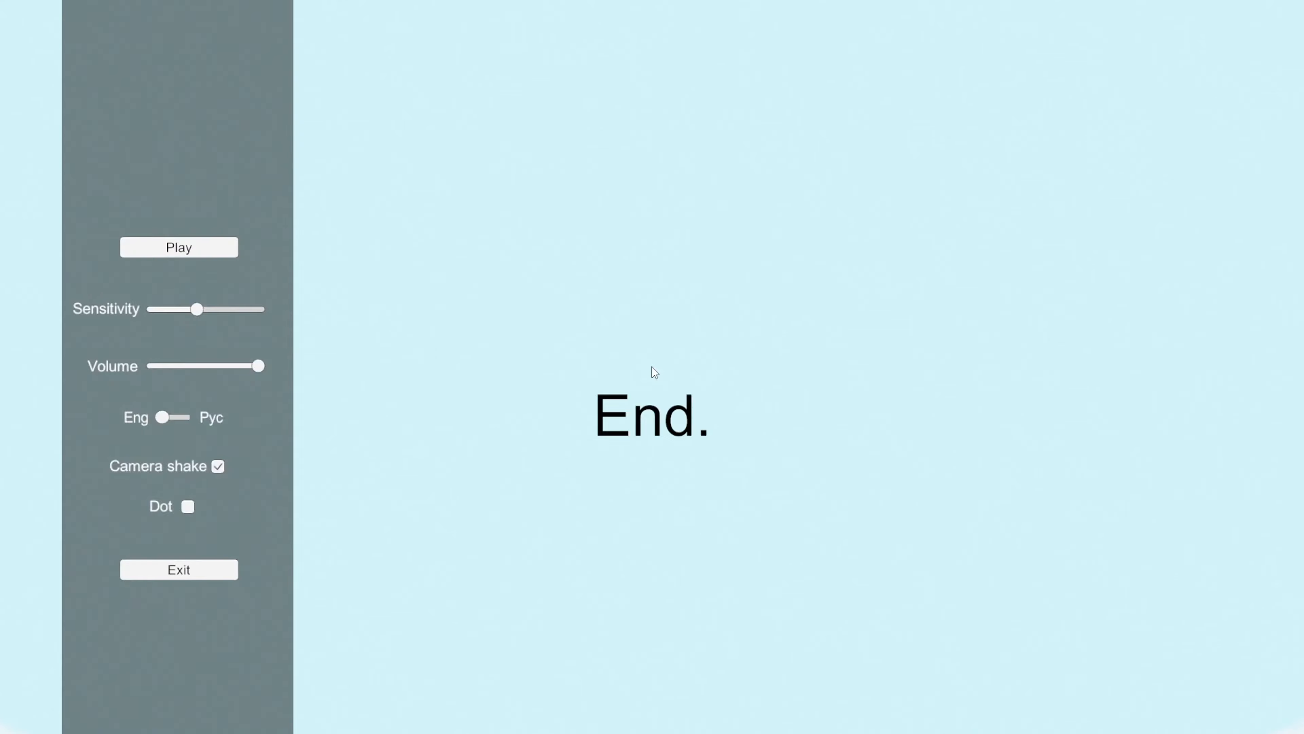